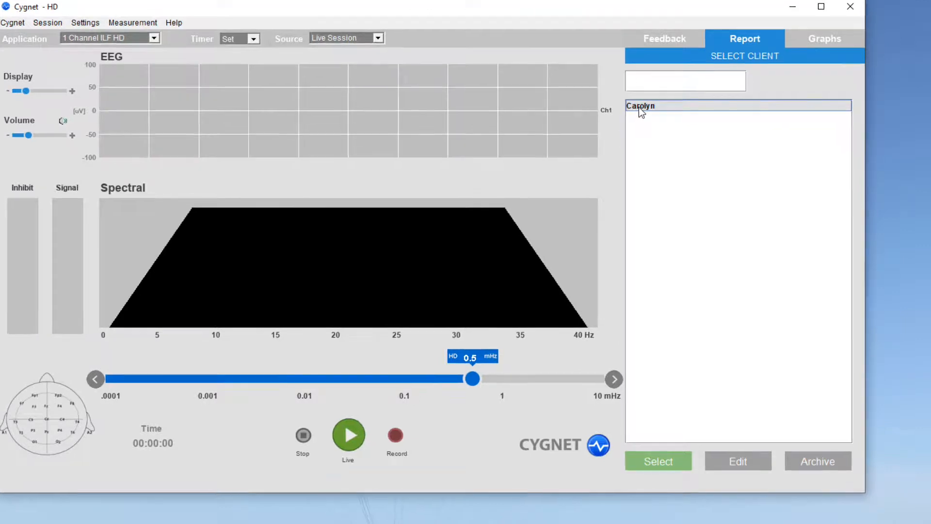
Archive client Carolyn and confirm moving her files to the archives folder
{"action": "left_click", "coordinate": [817, 460]}
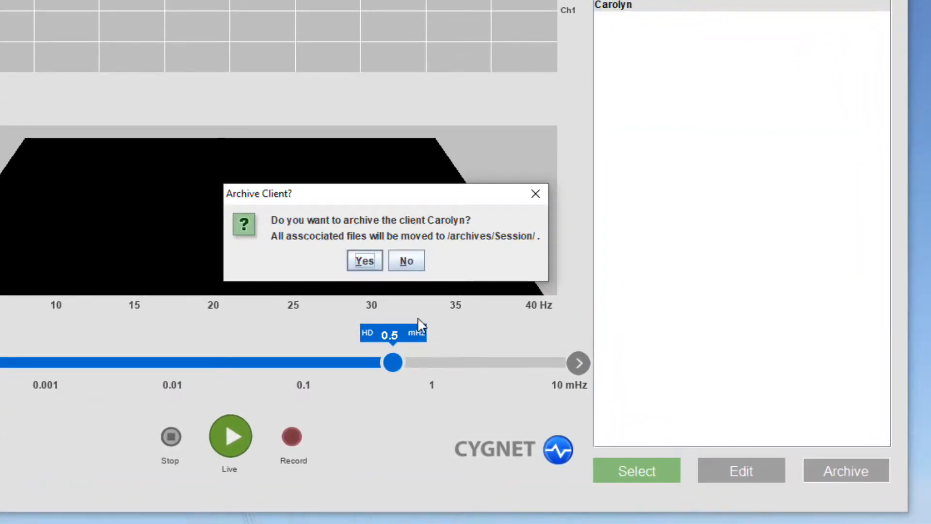
{"action": "left_click", "coordinate": [365, 260]}
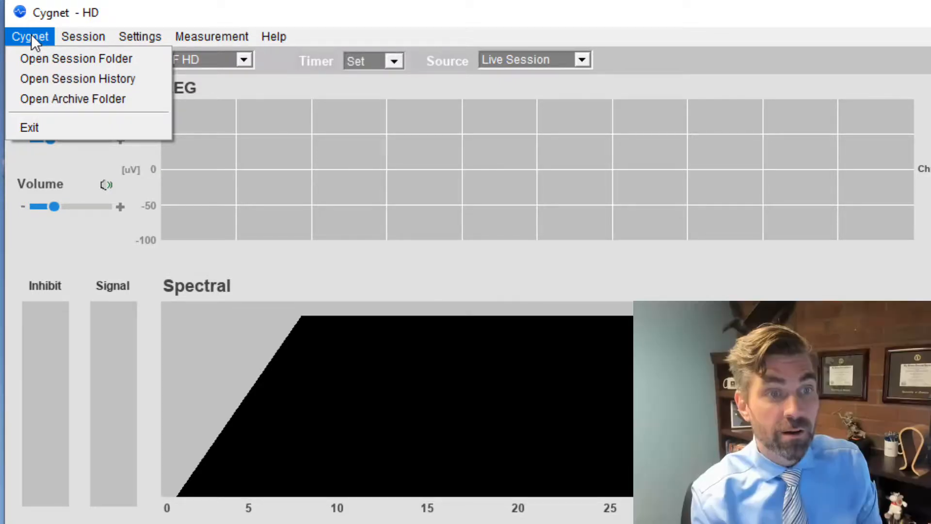
{"action": "mouse_move", "coordinate": [72, 99]}
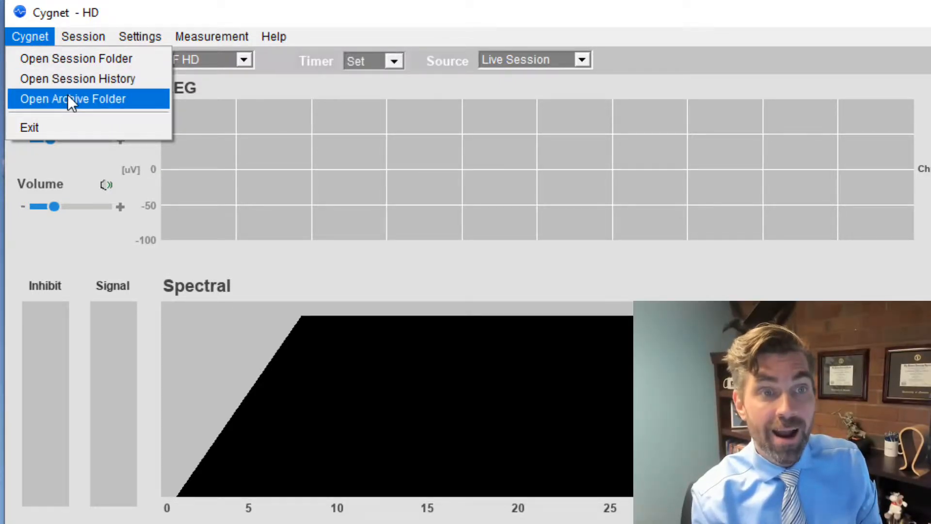
Open Cygnet's archive folder in File Explorer and select the Carolyn folder
{"action": "left_click", "coordinate": [72, 98]}
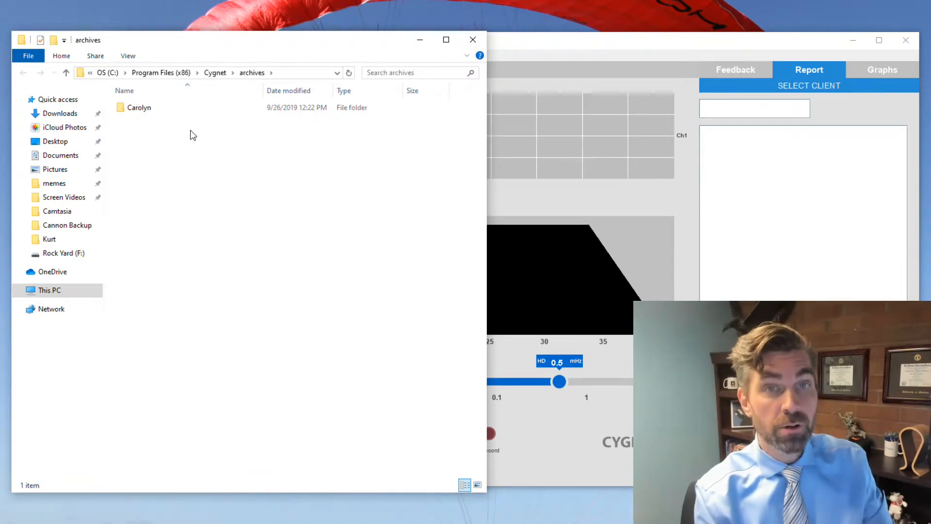
{"action": "left_click", "coordinate": [139, 108]}
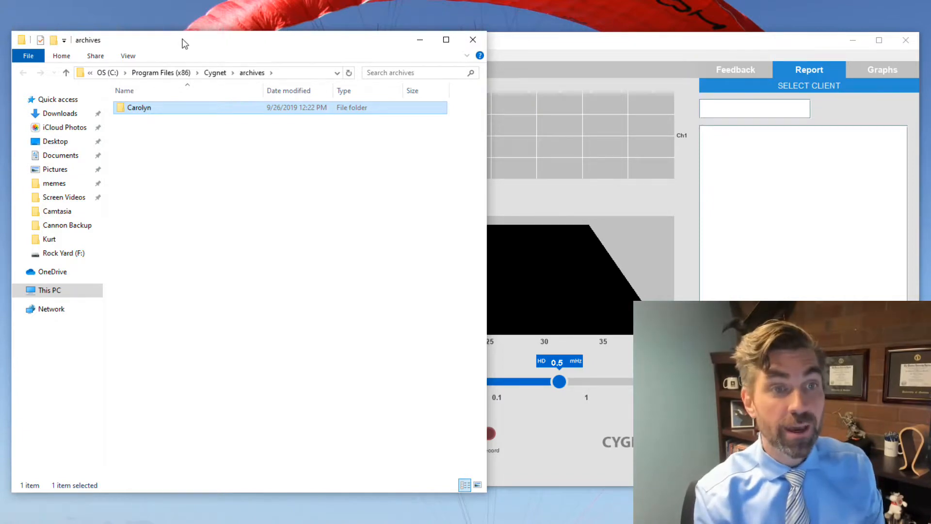
{"action": "left_click", "coordinate": [217, 90]}
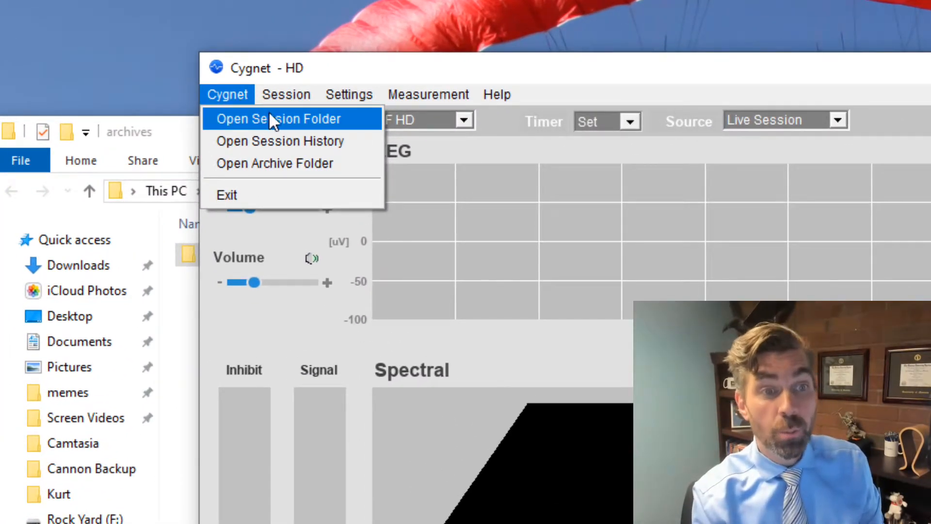
Open the Session folder and drag Carolyn's folder from archives into Session
{"action": "left_click", "coordinate": [277, 118]}
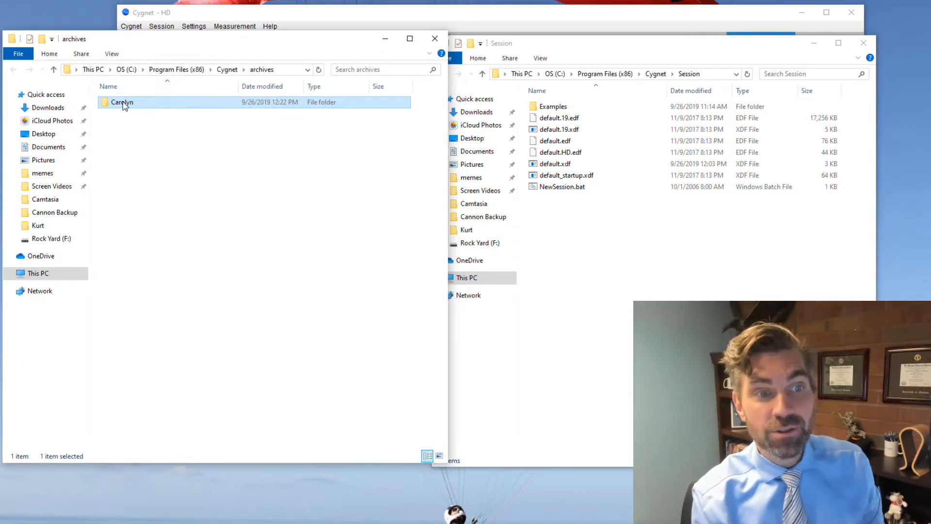
{"action": "left_click_drag", "start_coordinate": [122, 101], "coordinate": [577, 232]}
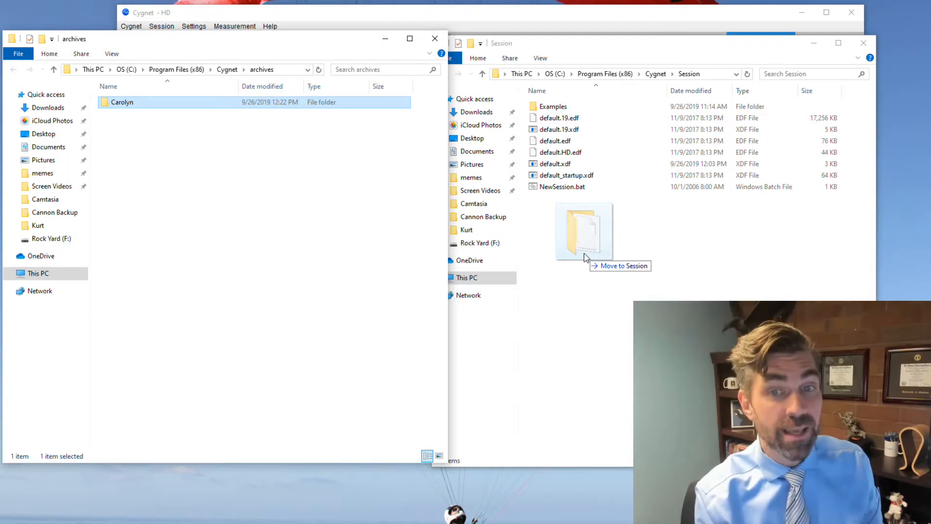
{"action": "left_click_drag", "start_coordinate": [122, 101], "coordinate": [584, 232]}
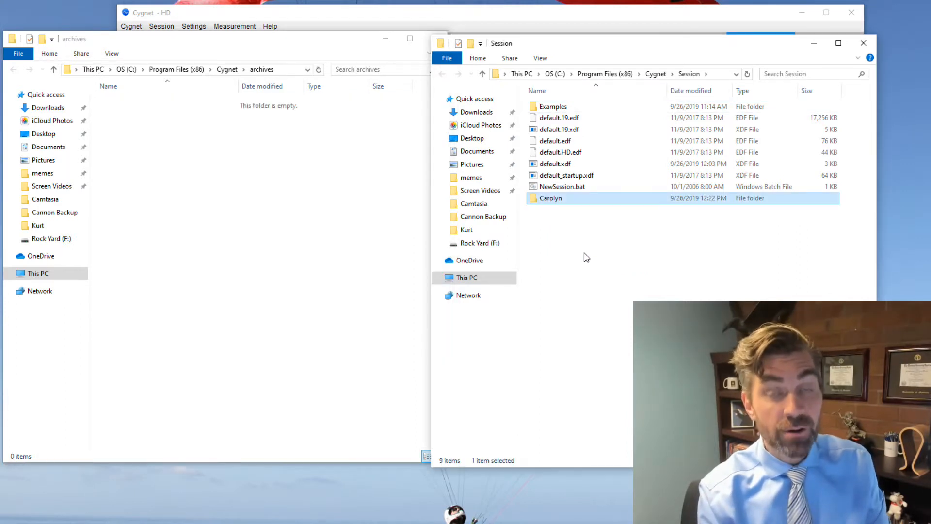